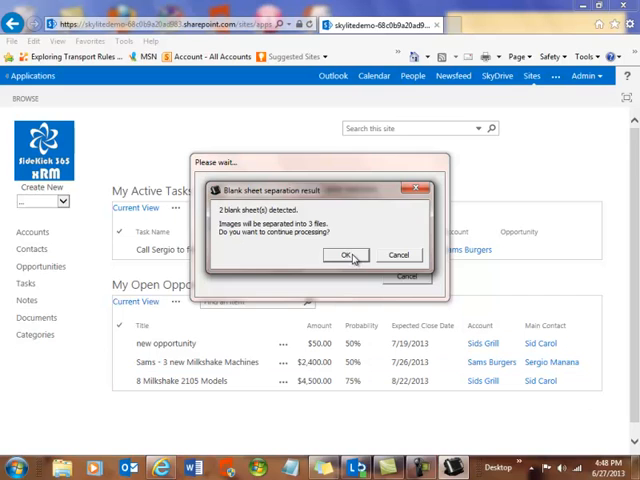
Step: Confirm the blank-sheet separation result so the scan is processed into 3 files
left_click(344, 256)
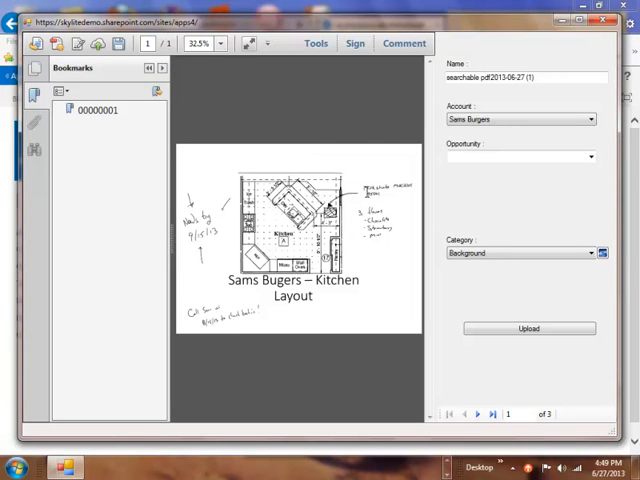
mouse_move(588, 96)
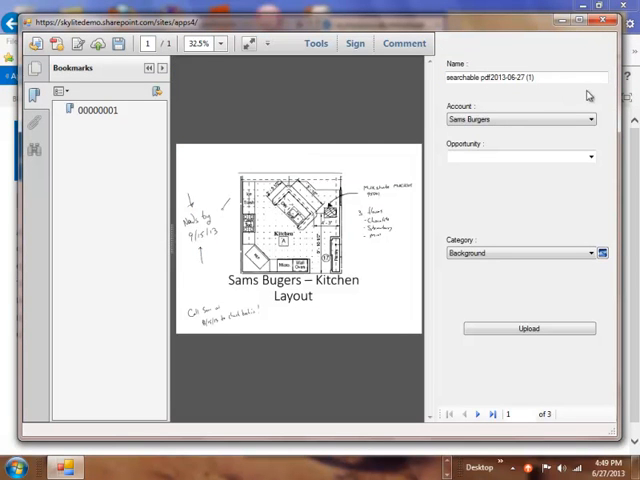
Step: Name the first file Kitchen, link it to the milkshake machines opportunity, and categorise it as Scan
triple_click(520, 76)
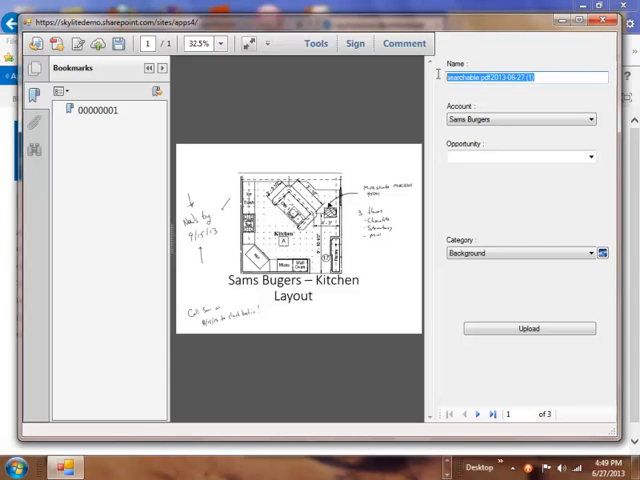
type("Ke")
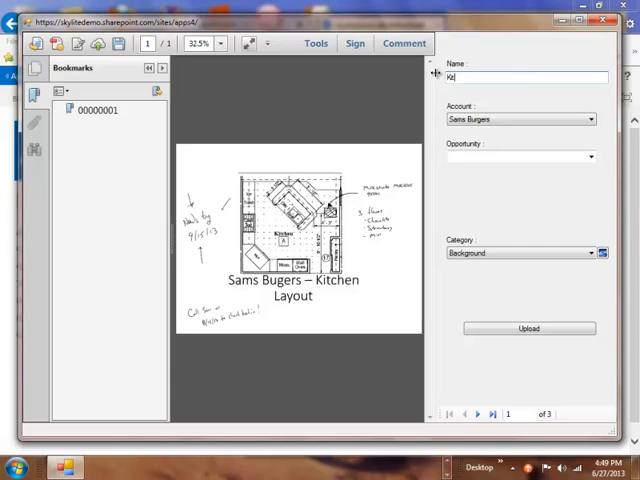
type("Kitchen")
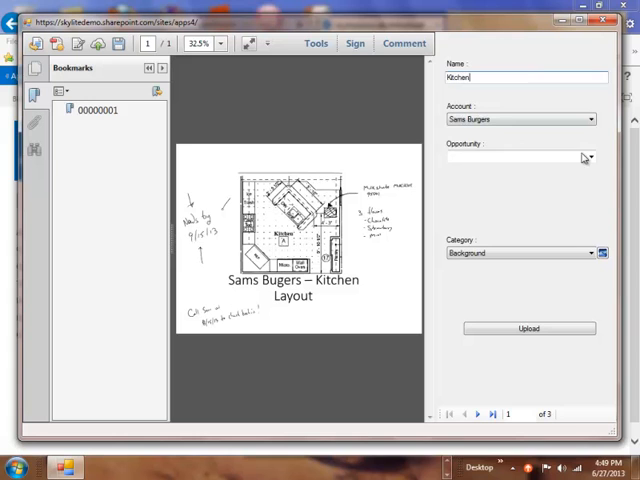
left_click(588, 156)
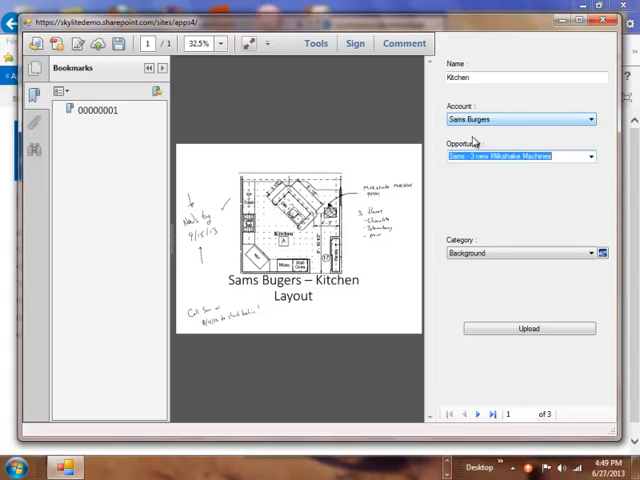
left_click(590, 252)
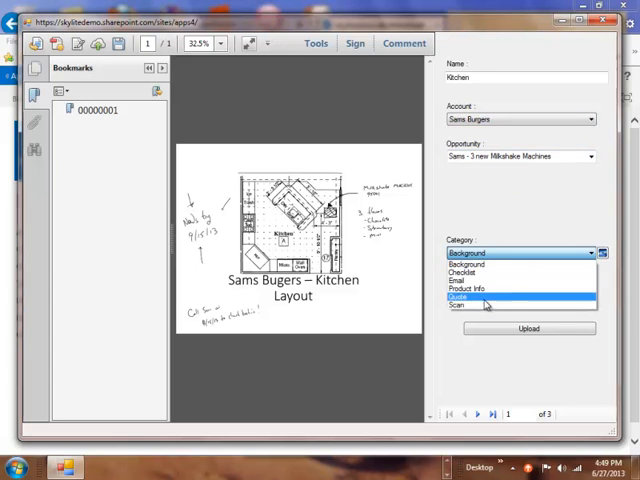
left_click(456, 308)
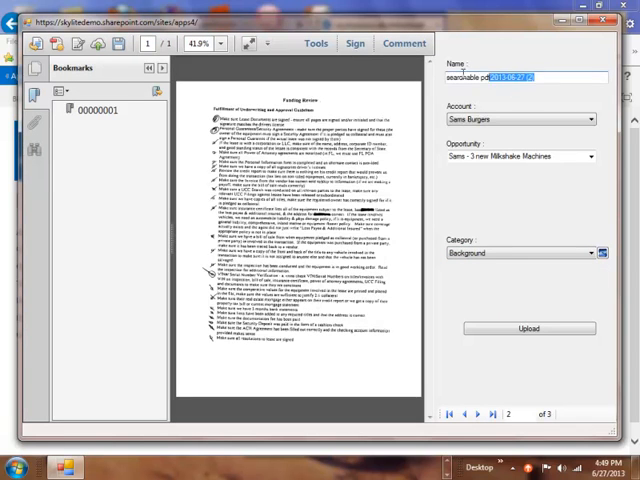
Step: Name the second file Checklist with its category set, and the third file Contract
type("Check")
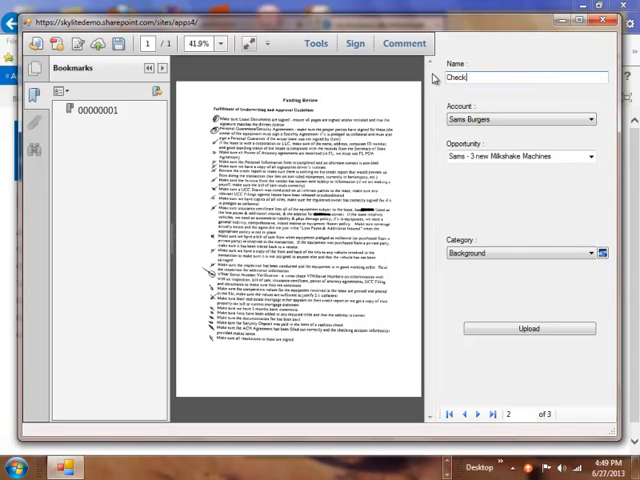
type("list")
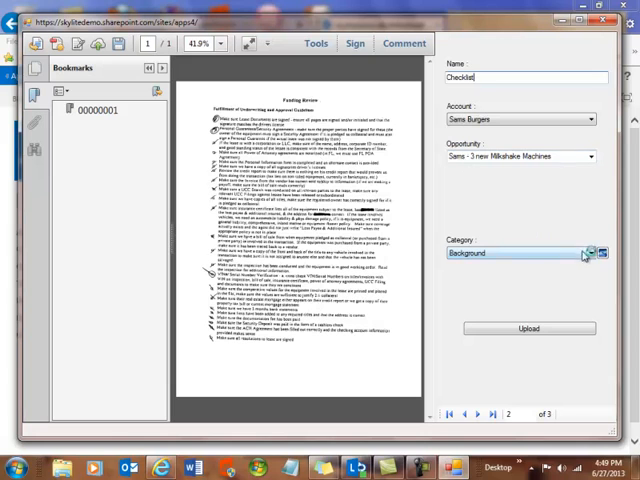
left_click(588, 252)
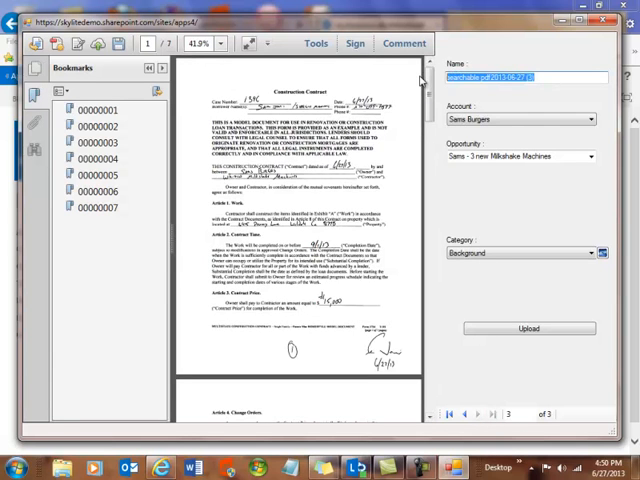
type("Contract")
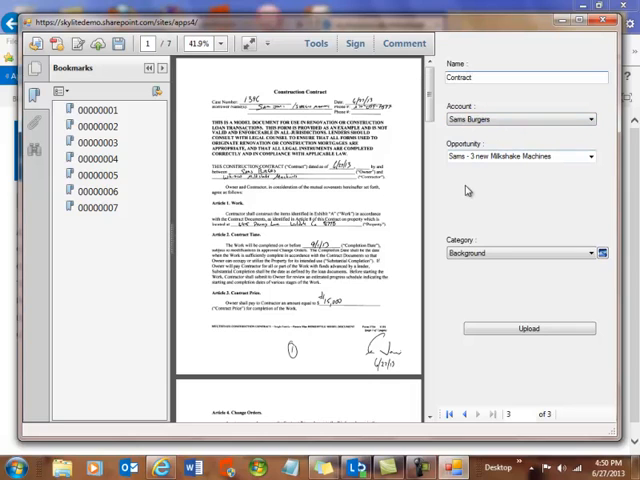
scroll("down", 3)
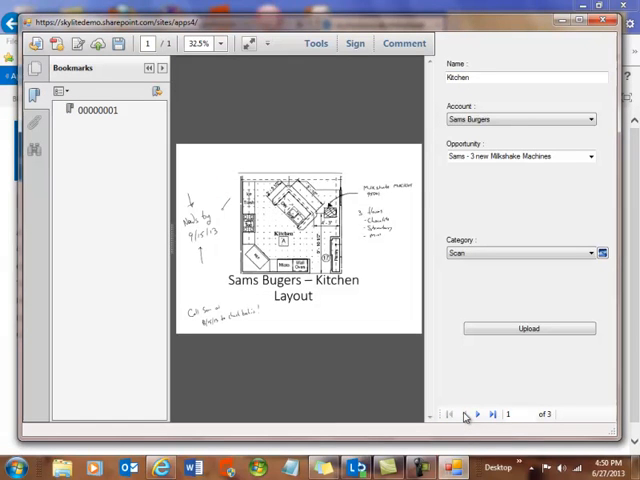
Step: Review the first file, upload all three files, and acknowledge the '3 loaded, 0 failed' message
left_click(476, 414)
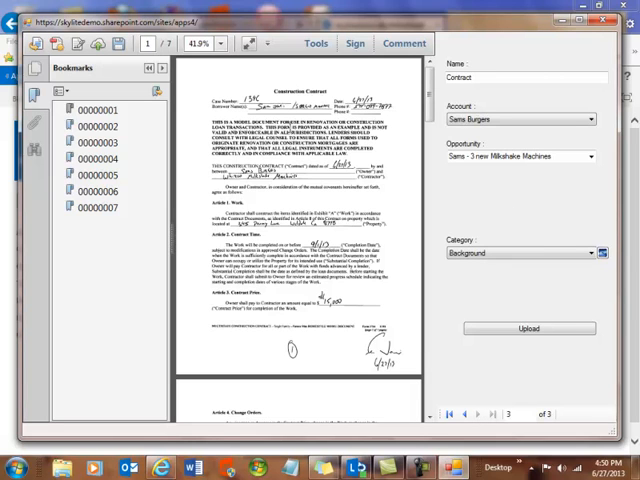
mouse_move(224, 64)
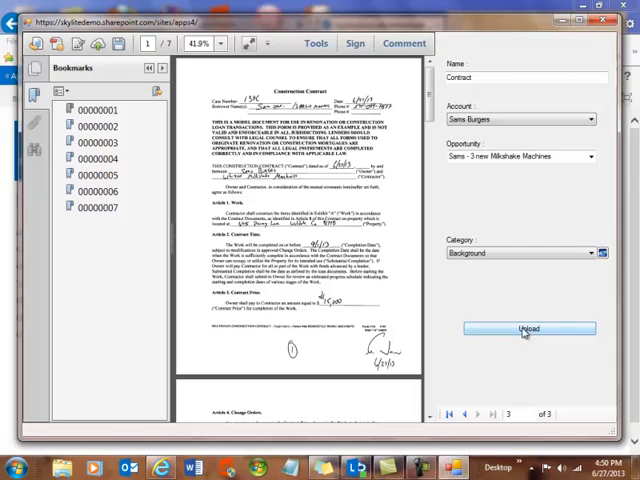
left_click(528, 328)
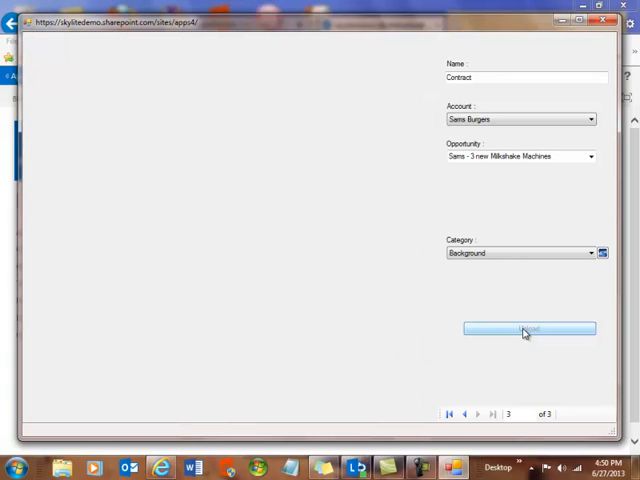
left_click(528, 328)
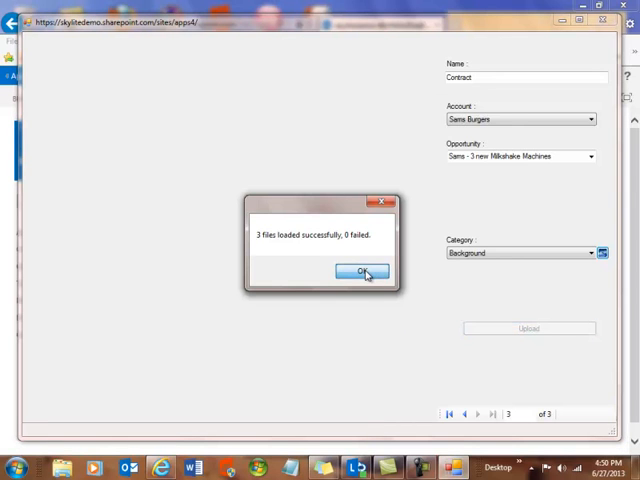
left_click(364, 274)
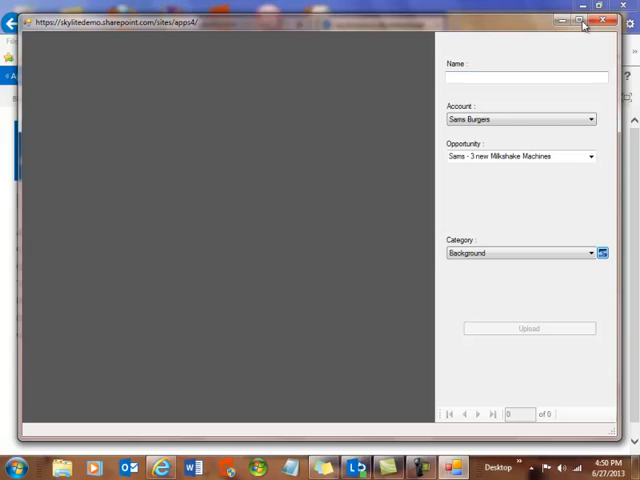
Step: Close the upload window and view the milkshake-machines opportunity's documents, opening the uploaded Contract
left_click(602, 20)
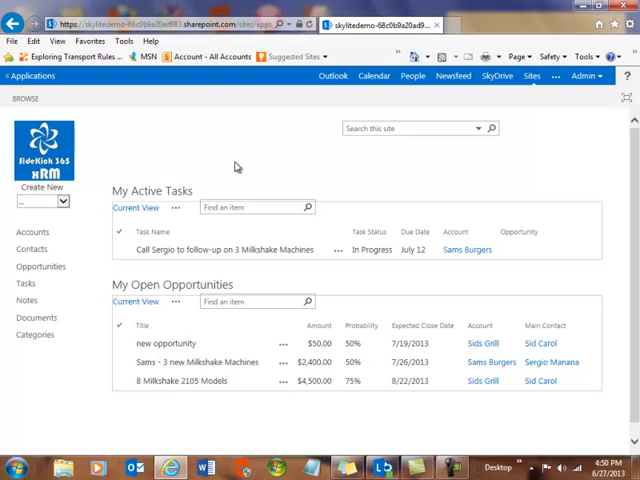
mouse_move(44, 150)
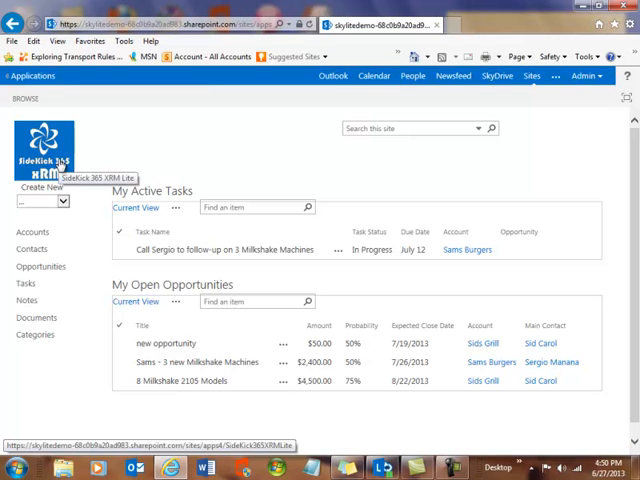
mouse_move(224, 274)
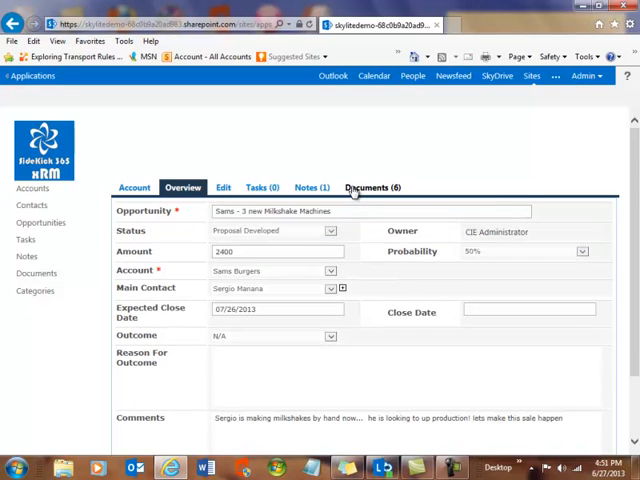
mouse_move(376, 188)
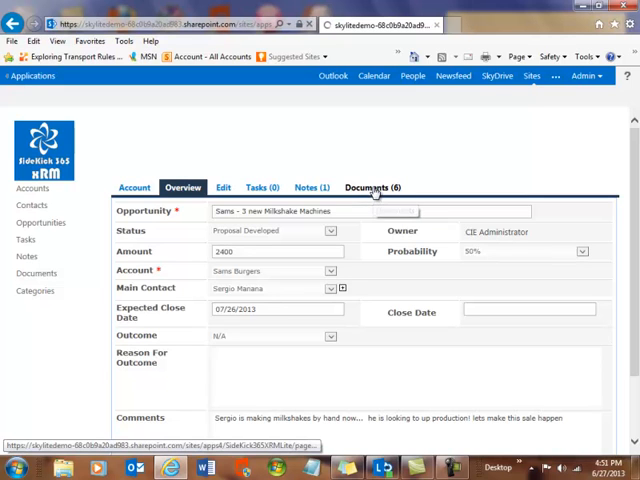
left_click(374, 188)
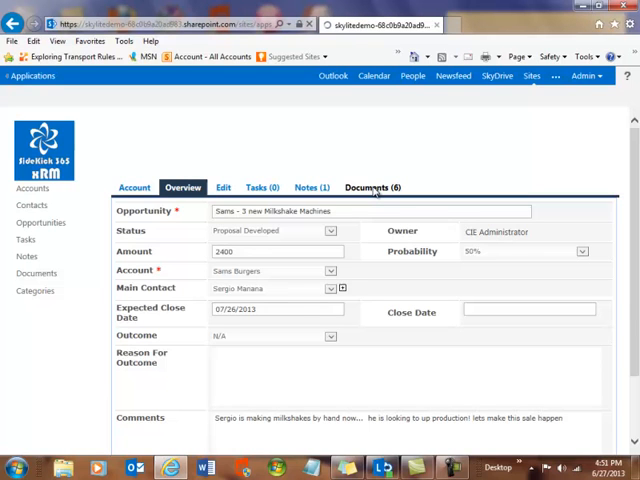
left_click(372, 188)
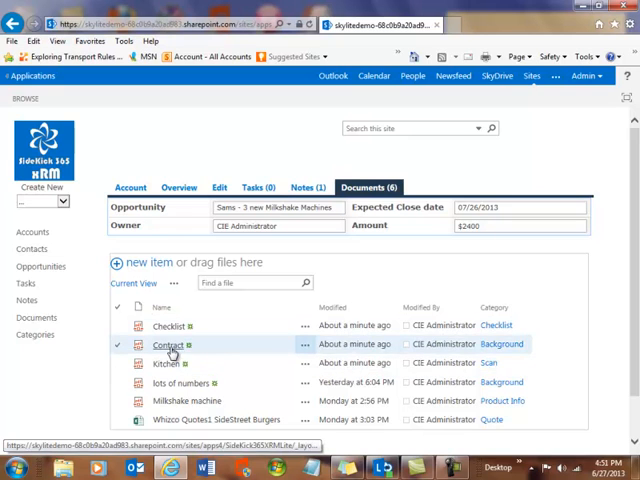
left_click(156, 344)
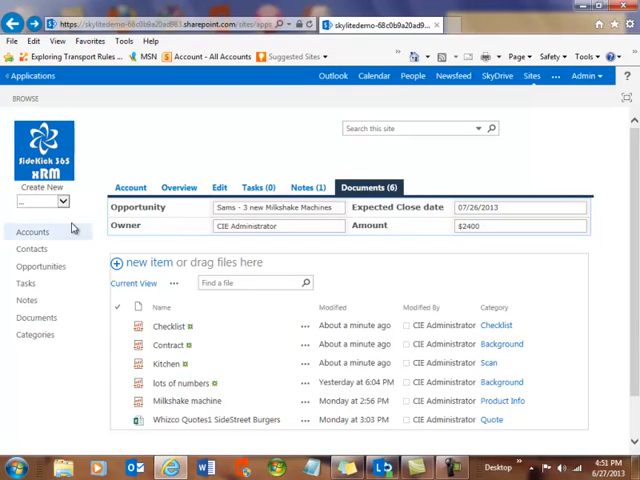
mouse_move(32, 232)
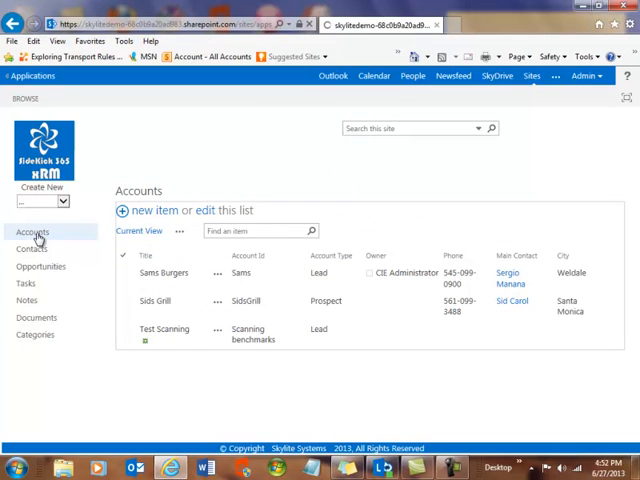
Step: Open the Test Scanning account's documents list with its Checklist, Contract and Kitchen files
left_click(150, 334)
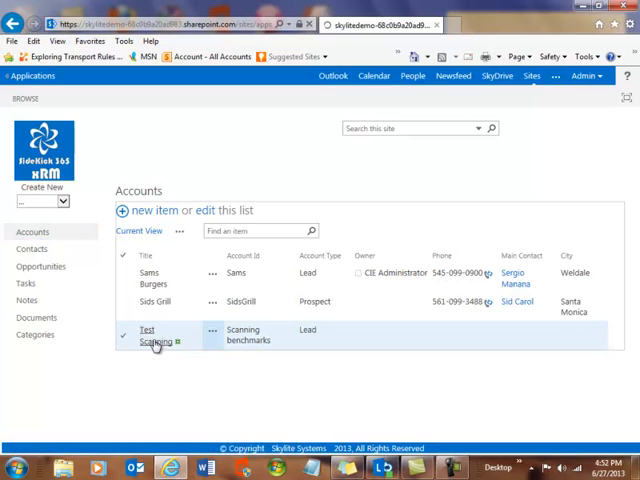
left_click(148, 336)
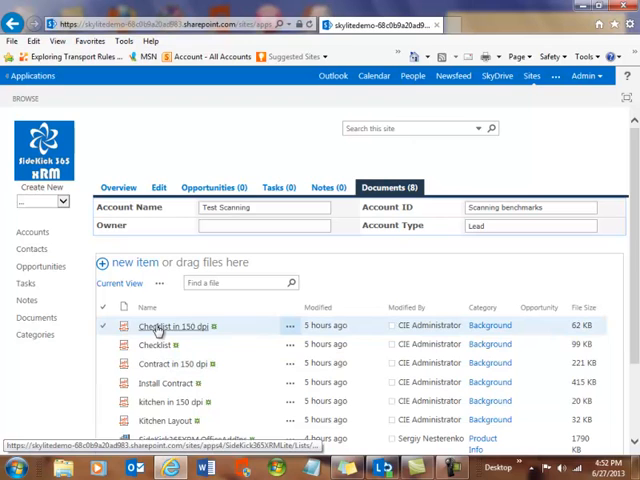
left_click(156, 344)
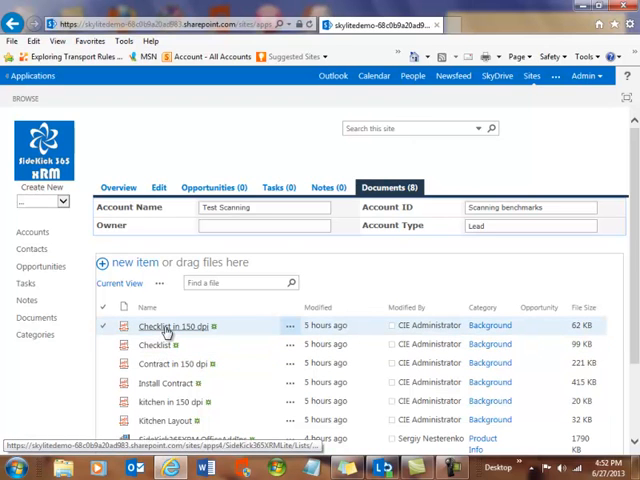
left_click(168, 324)
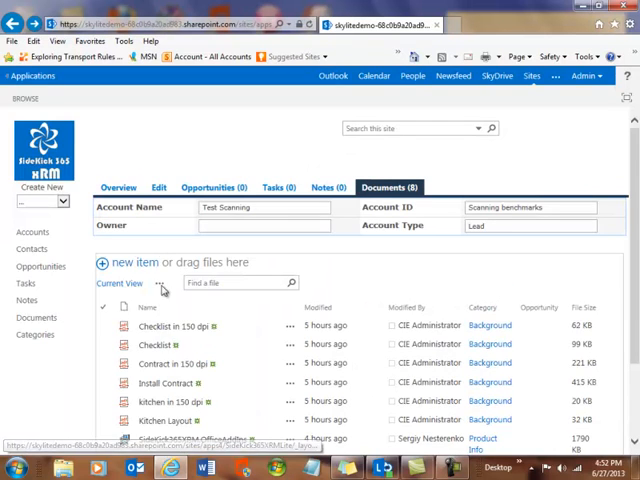
left_click(152, 344)
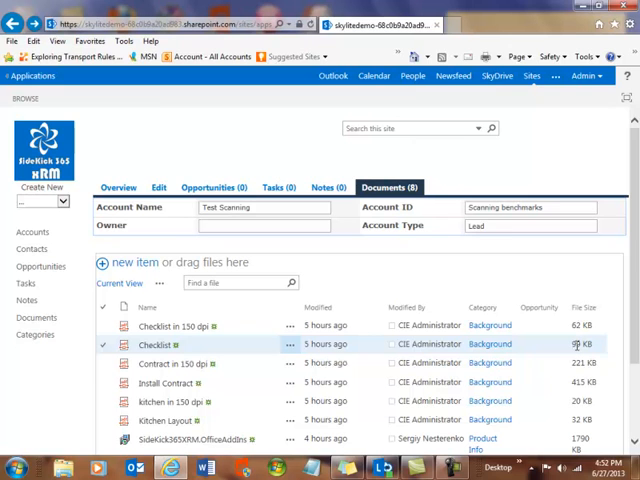
left_click(104, 364)
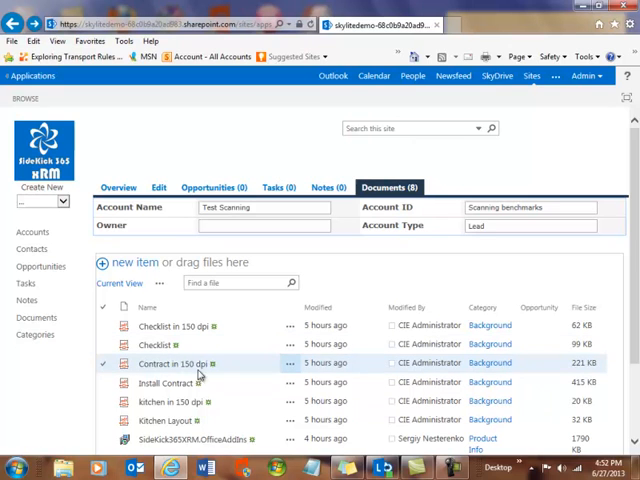
mouse_move(172, 364)
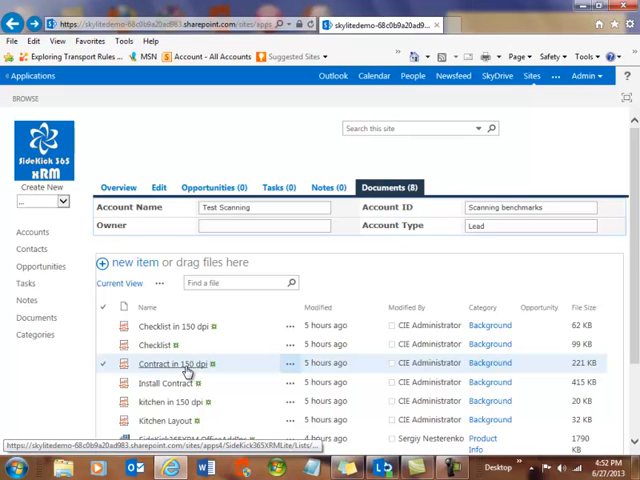
mouse_move(562, 372)
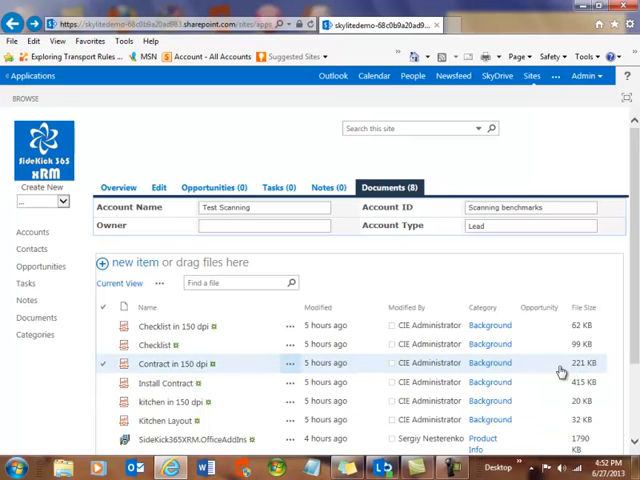
mouse_move(156, 364)
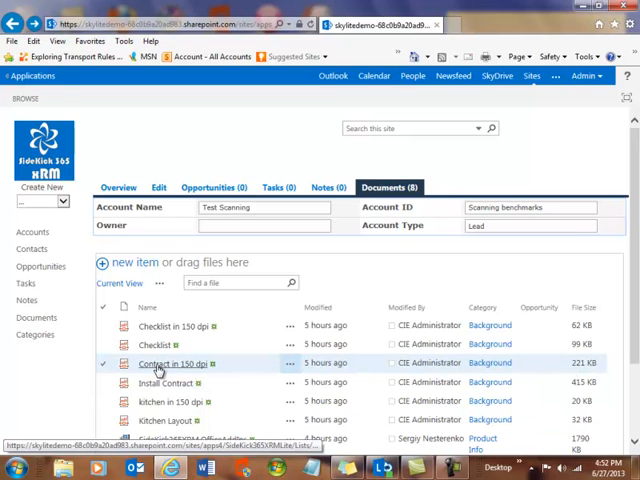
left_click(164, 364)
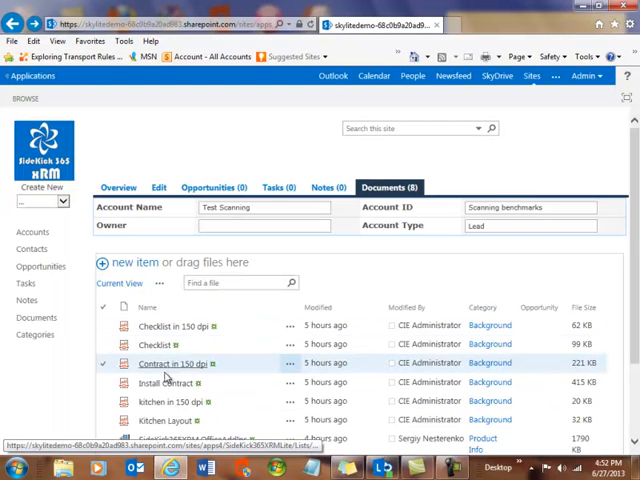
left_click(170, 382)
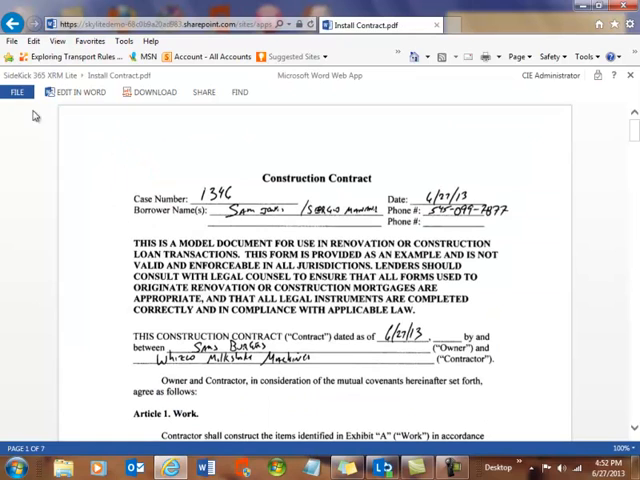
scroll("down", 3)
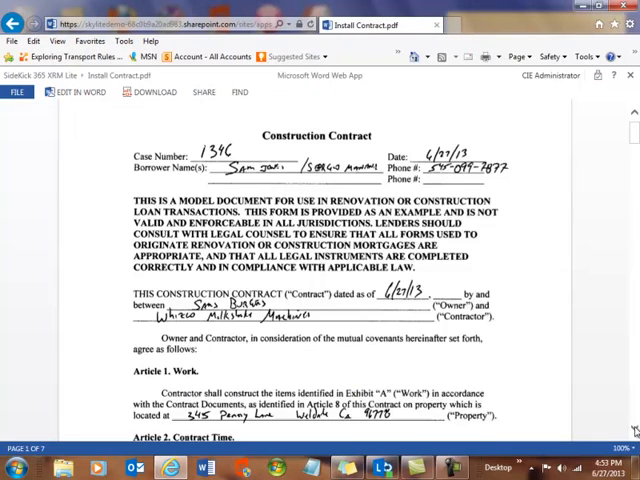
scroll("down", 3)
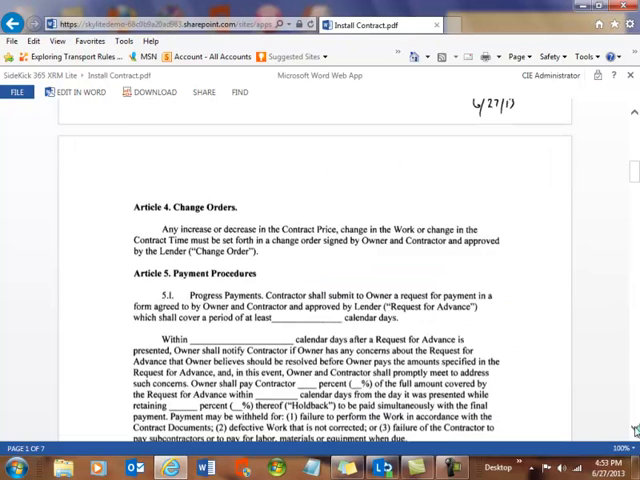
scroll("down", 3)
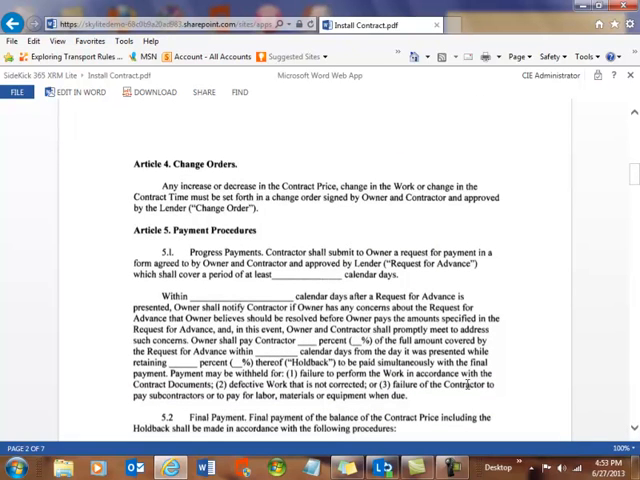
mouse_move(258, 222)
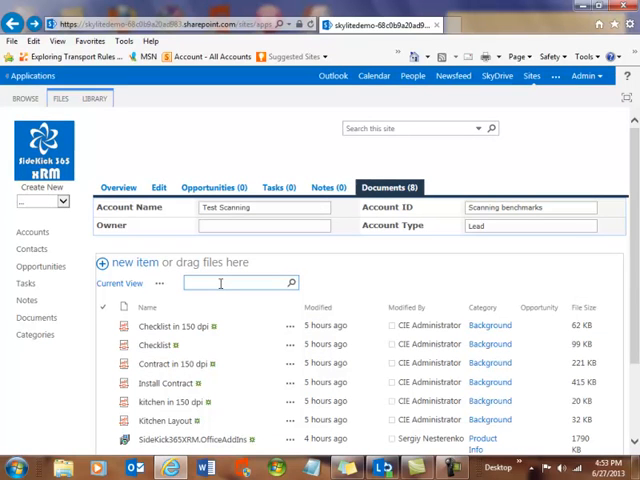
Step: Search the account's files for 'contractor', narrowing to Contract in 150 dpi and Install Contract
type("cont")
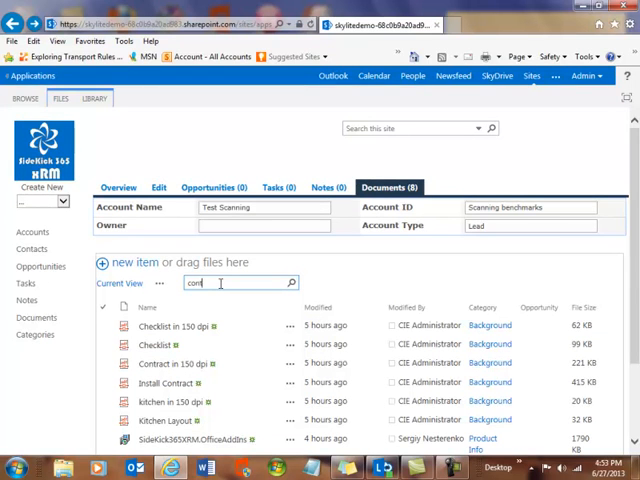
type("ractor")
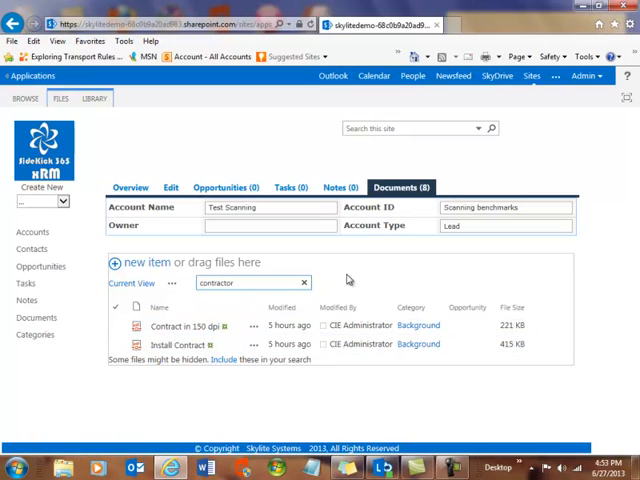
mouse_move(44, 160)
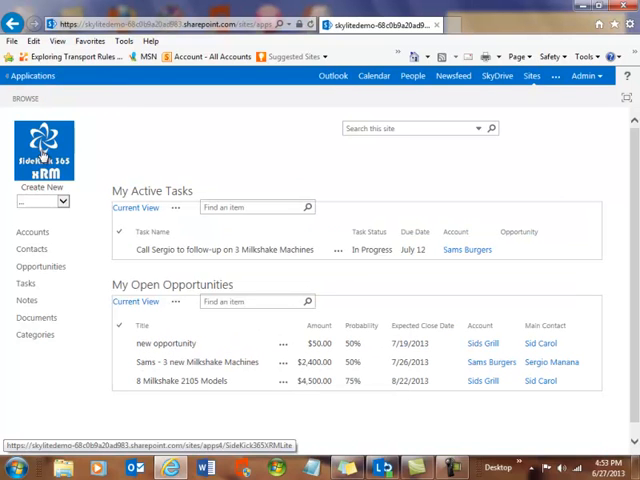
mouse_move(42, 150)
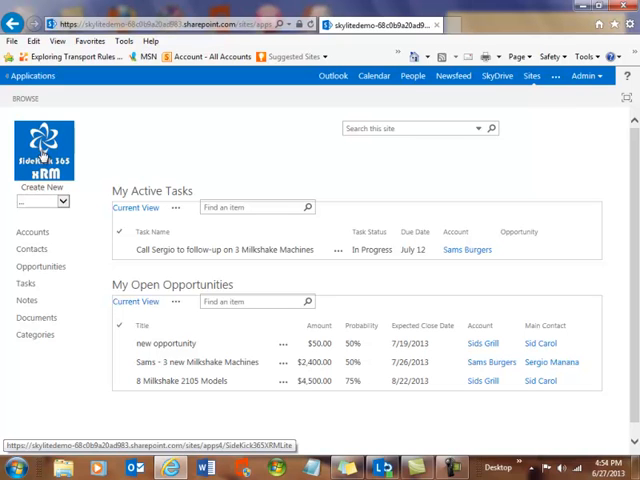
mouse_move(160, 152)
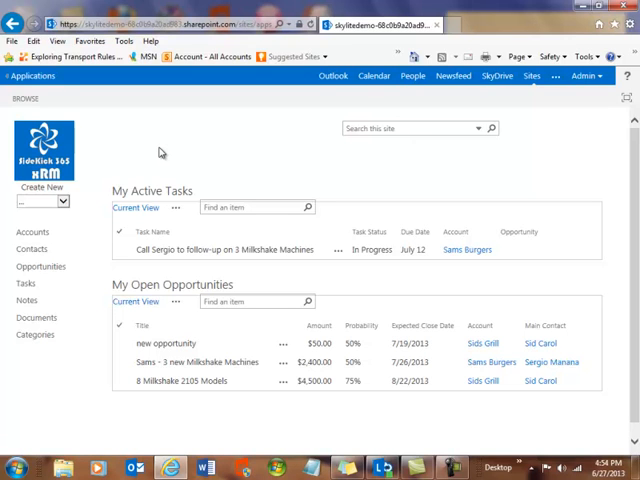
mouse_move(436, 292)
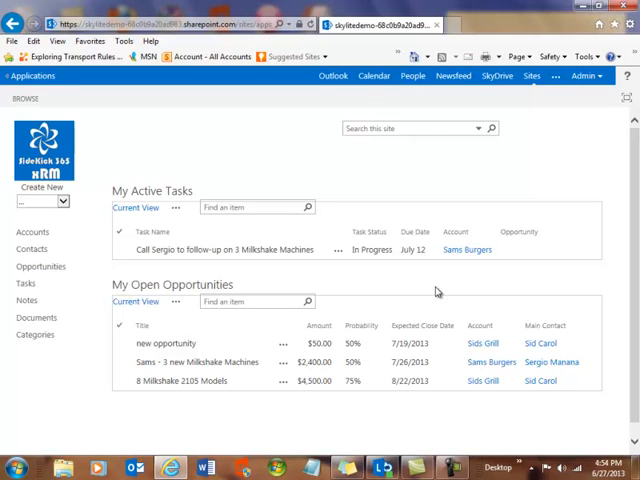
Step: Scroll the home page past My Active Tasks to My Open Opportunities
scroll("down", 3)
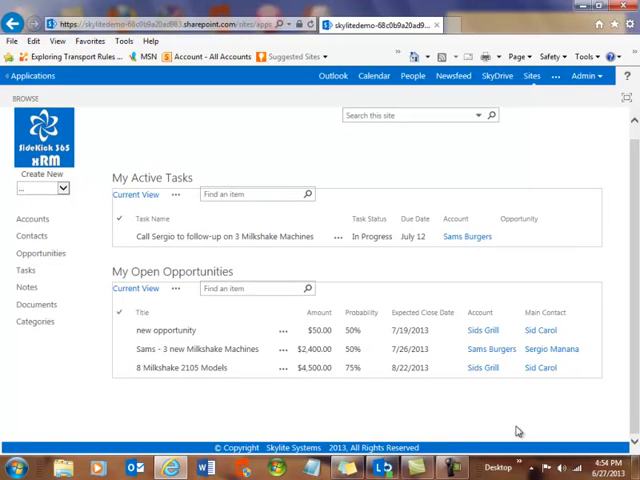
mouse_move(424, 420)
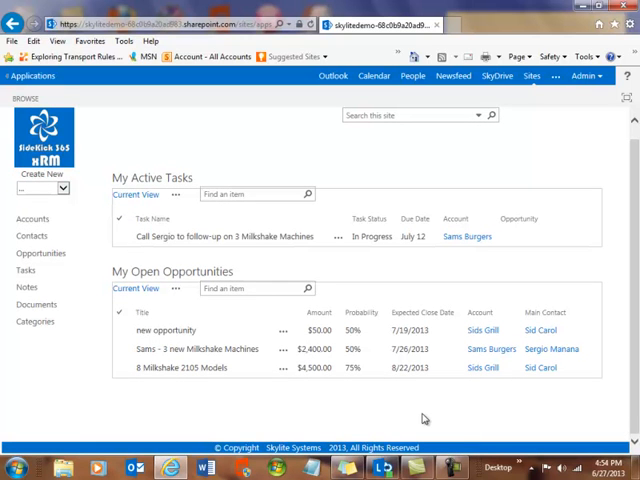